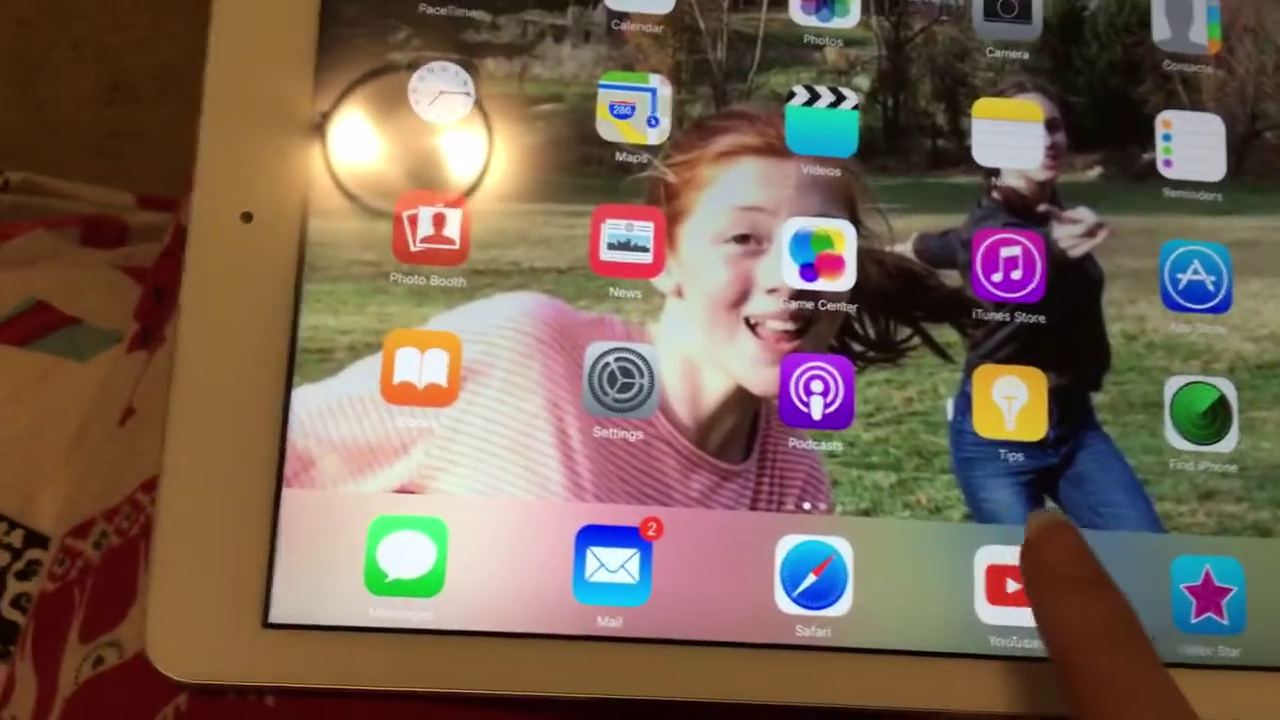
# Step: Launch Video Star from the iOS home screen dock
pyautogui.click(1008, 590)
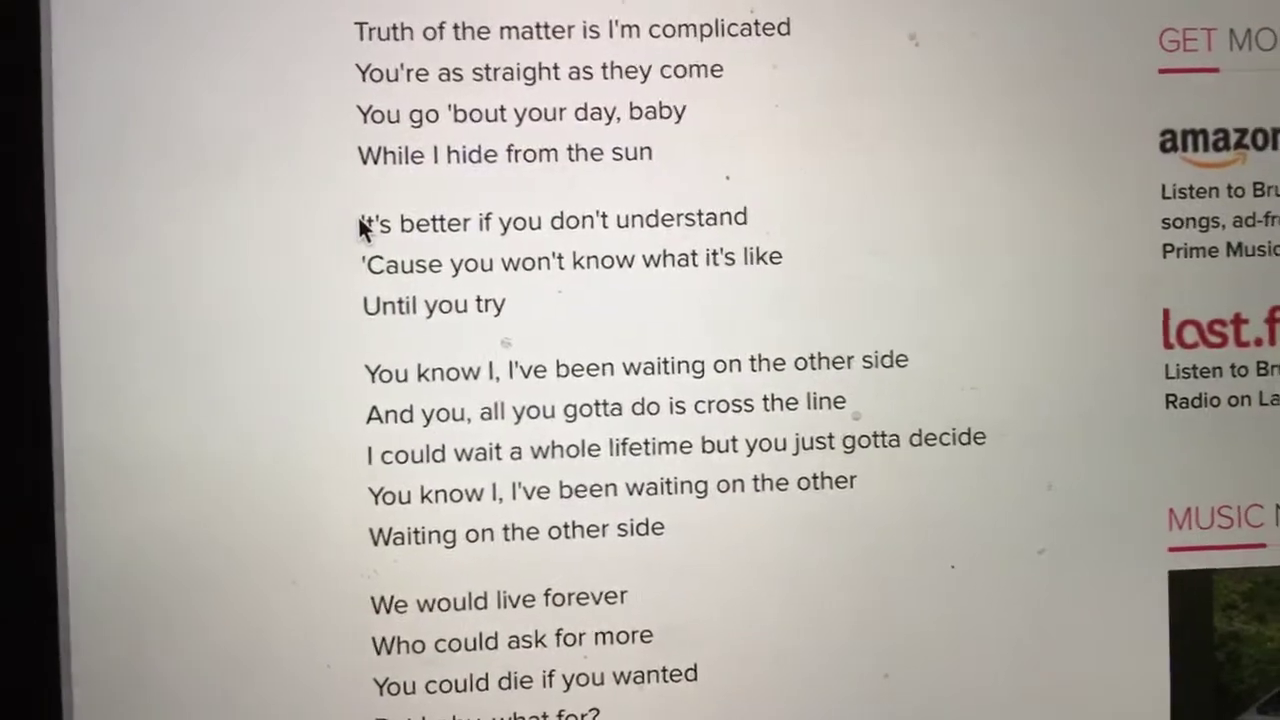
pyautogui.moveTo(360, 218); pyautogui.dragTo(477, 305)
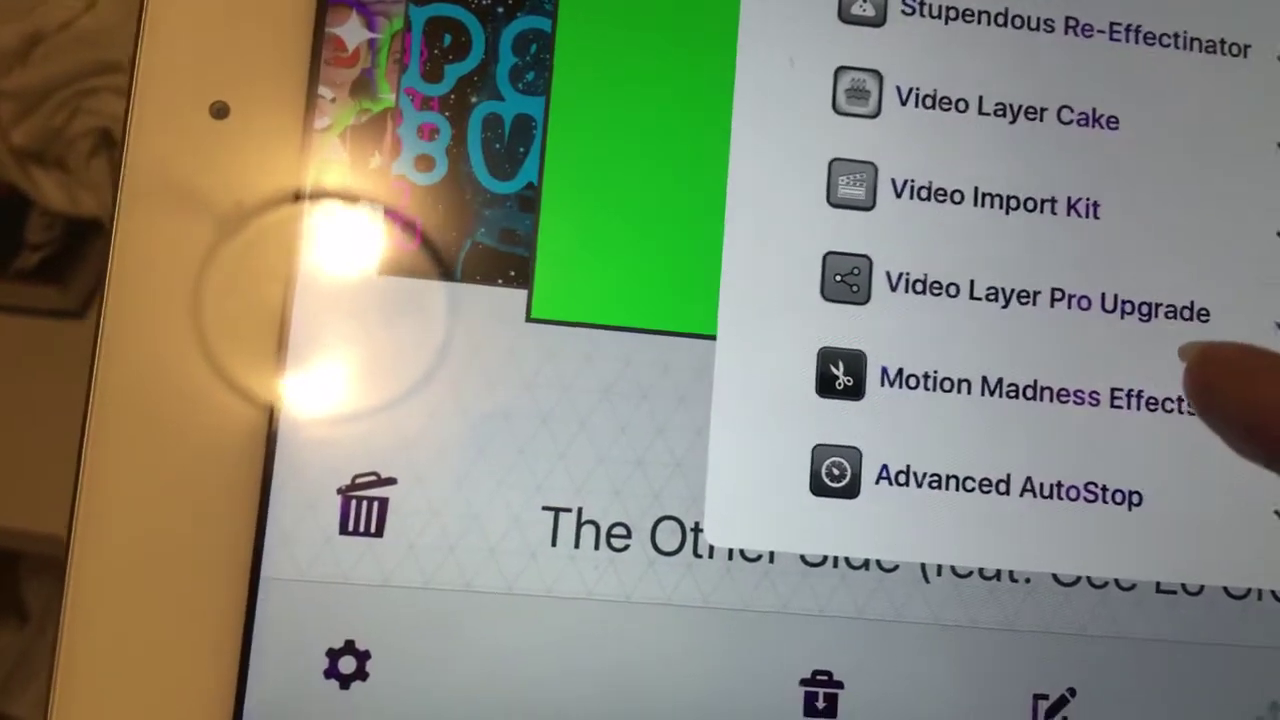
# Step: Scroll through the required packs, including Video Layer Cake, Motion Madness Effects and Advanced AutoStop
pyautogui.scroll(-3)
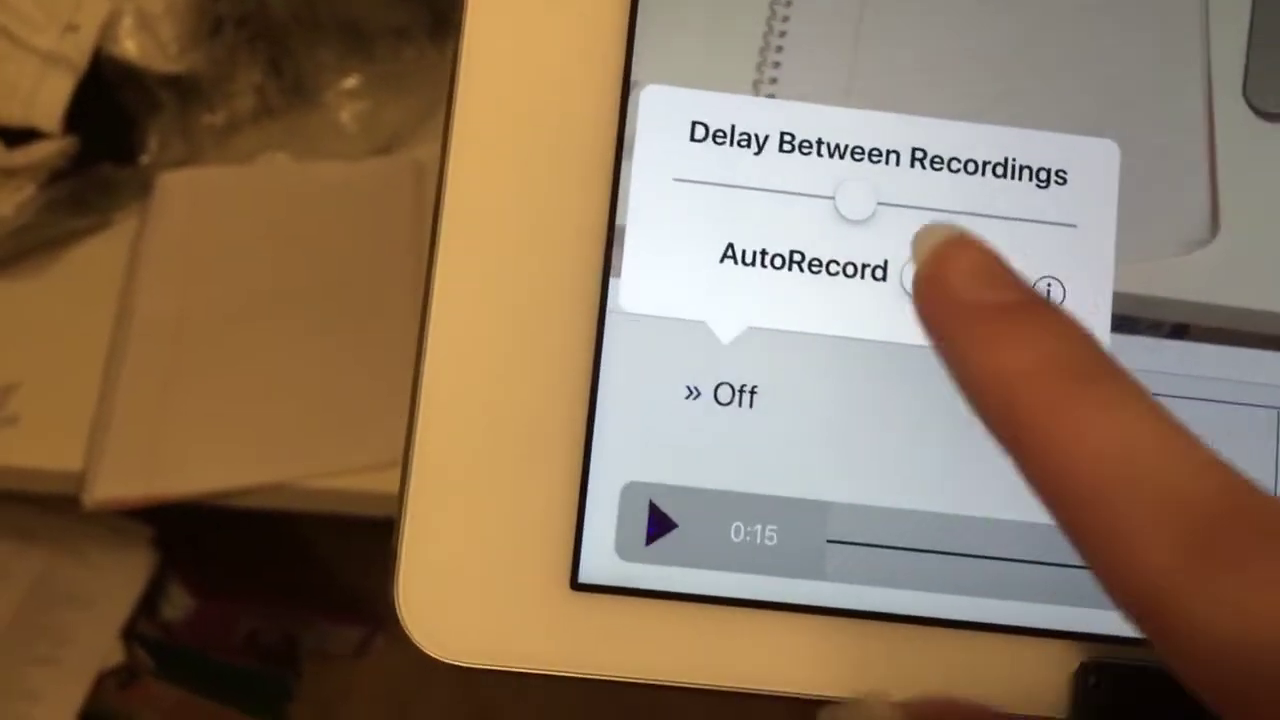
# Step: Switch the AutoRecord toggle on, keeping the 5-second delay between recordings
pyautogui.click(930, 285)
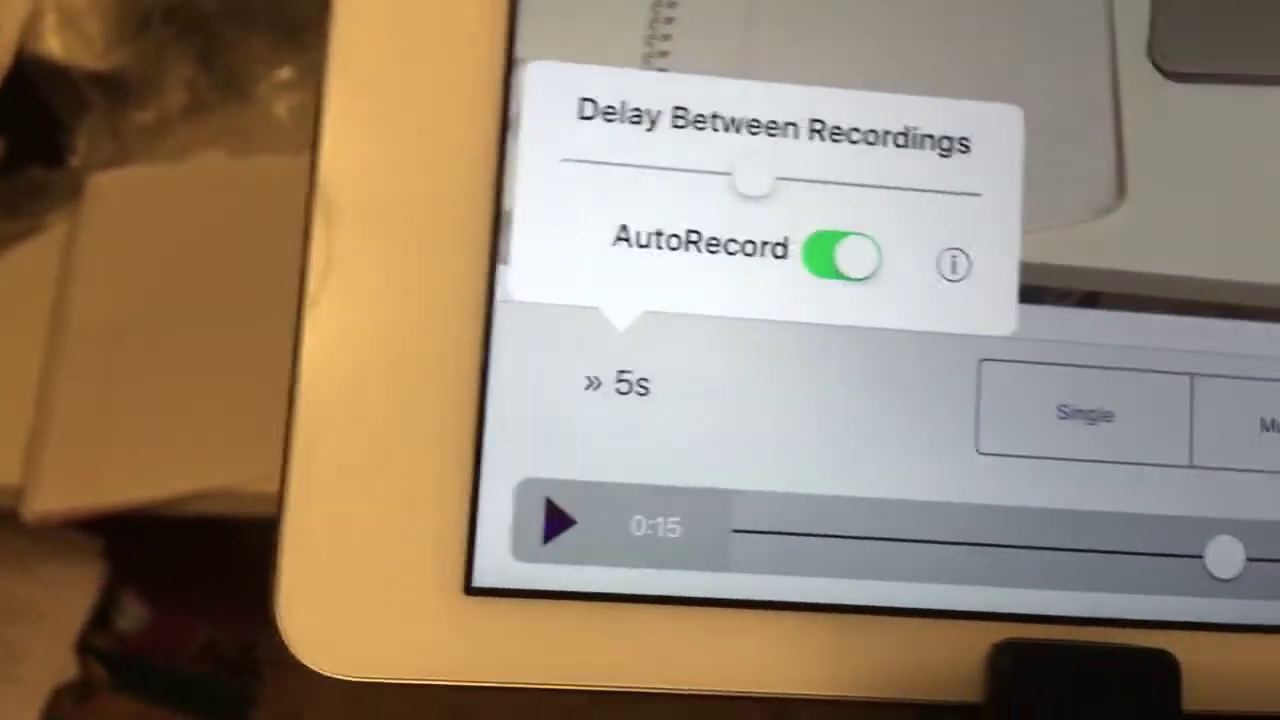